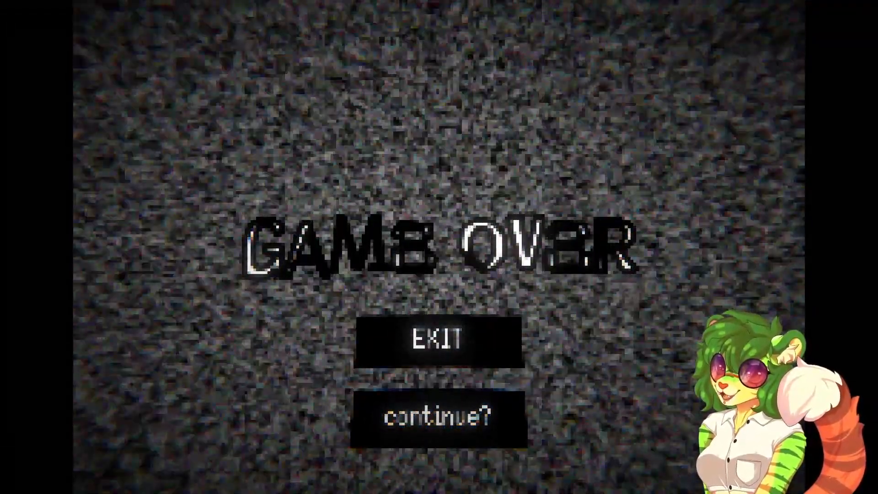
{"action": "left_click", "coordinate": [439, 419]}
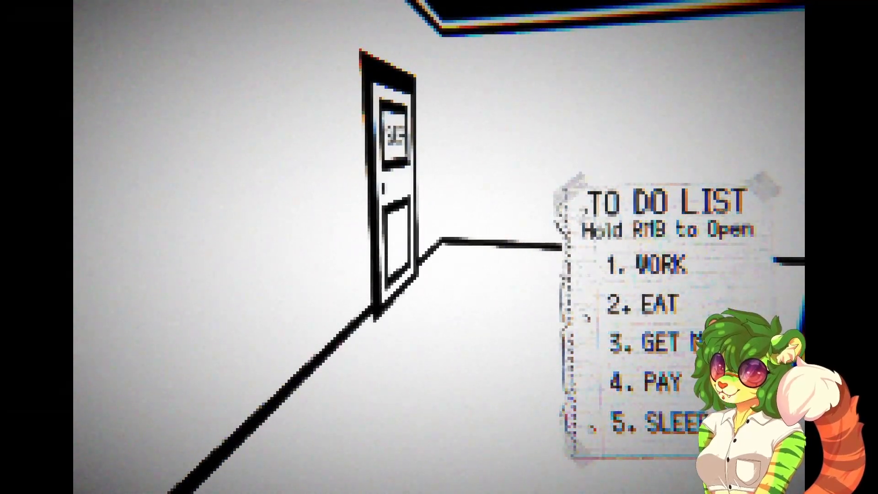
{"action": "mouse_move", "coordinate": [438, 247]}
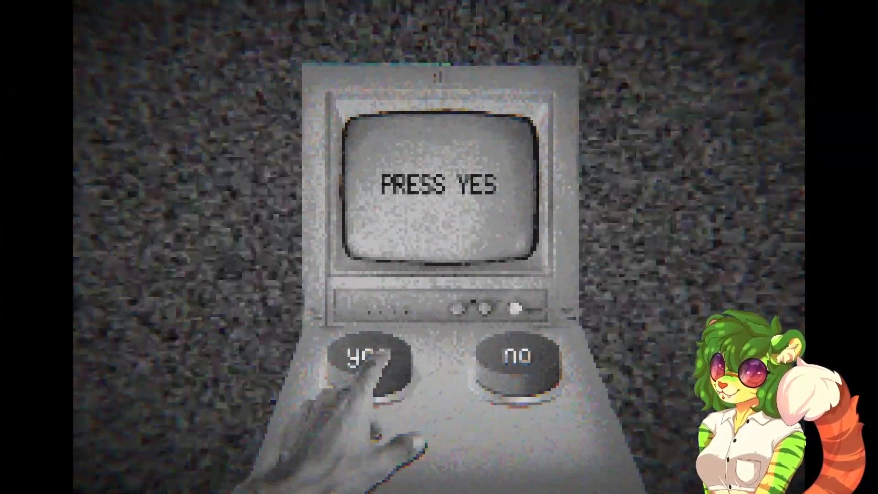
{"action": "left_click", "coordinate": [370, 356]}
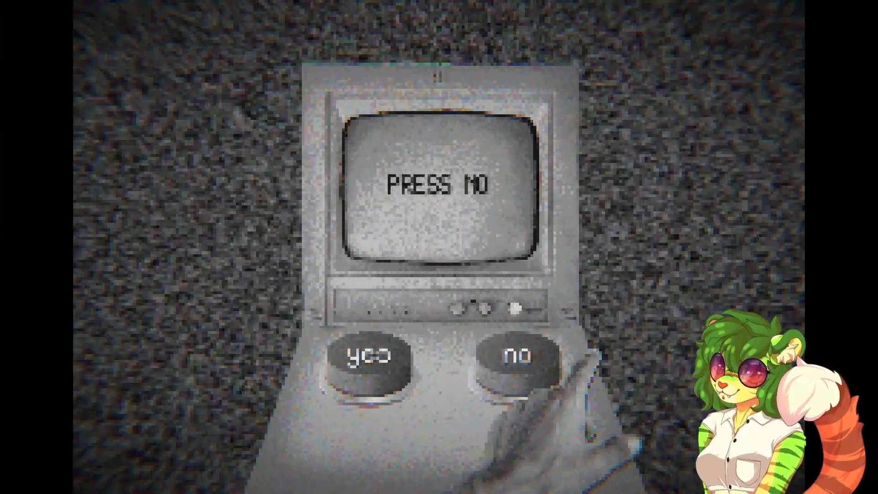
{"action": "left_click", "coordinate": [368, 355]}
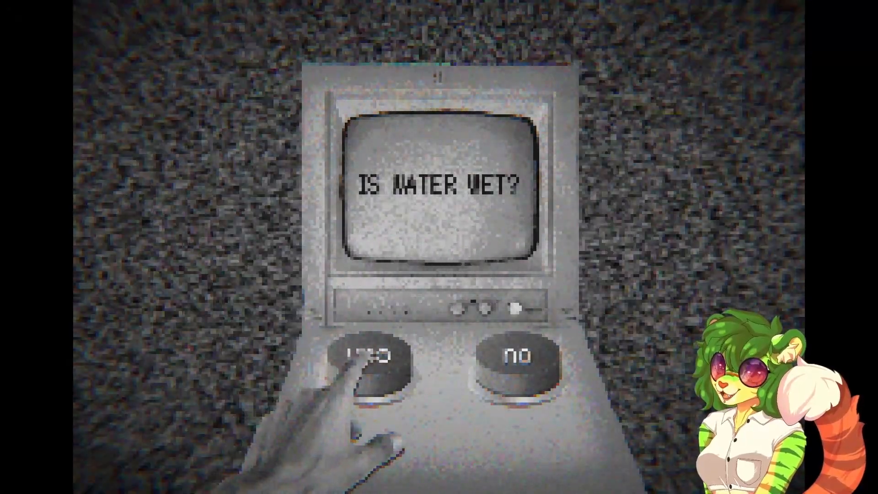
{"action": "left_click", "coordinate": [372, 356]}
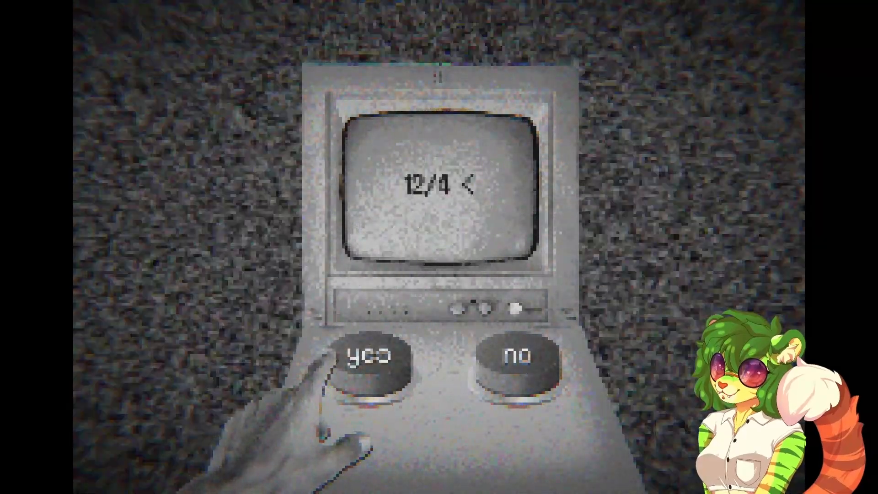
{"action": "left_click", "coordinate": [368, 354]}
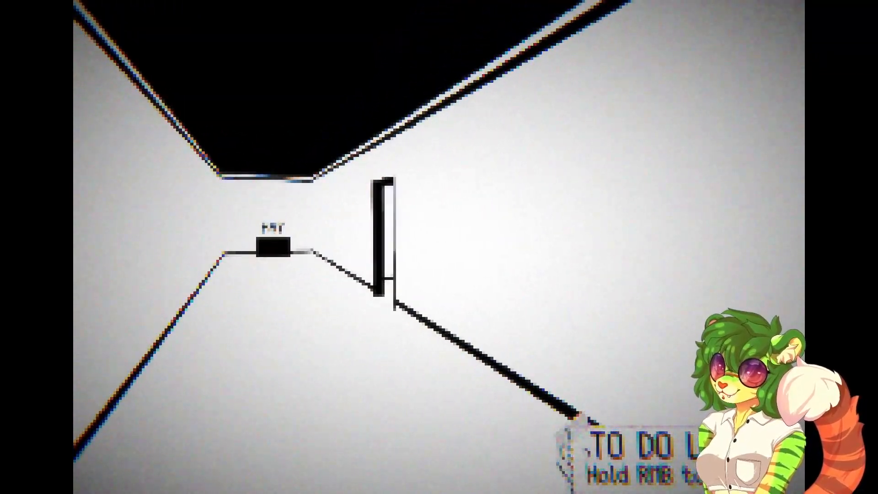
{"action": "mouse_move", "coordinate": [439, 247]}
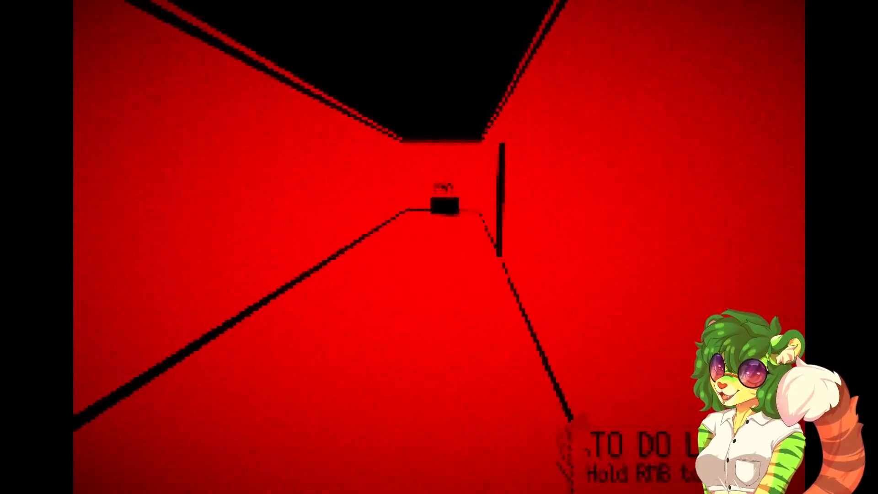
{"action": "mouse_move", "coordinate": [439, 207]}
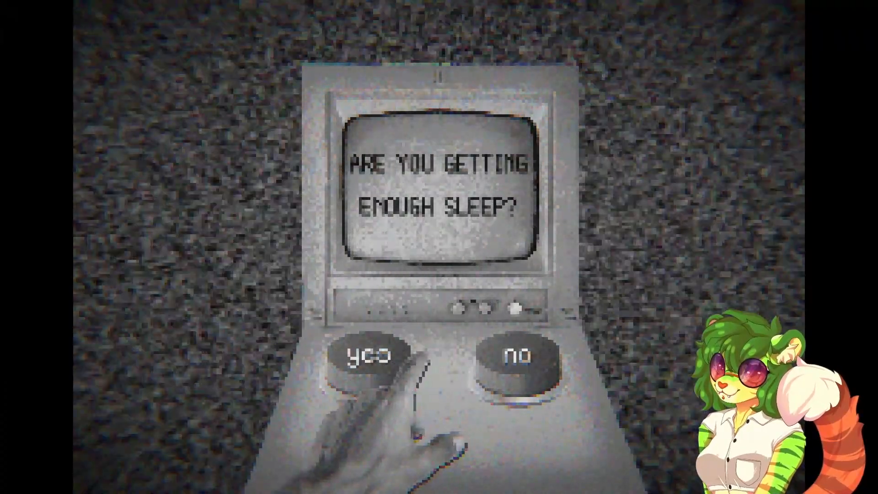
{"action": "left_click", "coordinate": [367, 356]}
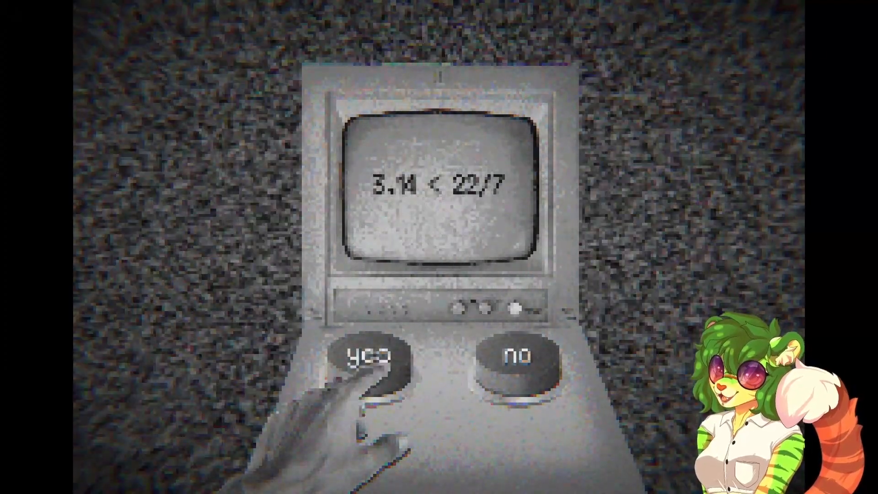
{"action": "left_click", "coordinate": [373, 356]}
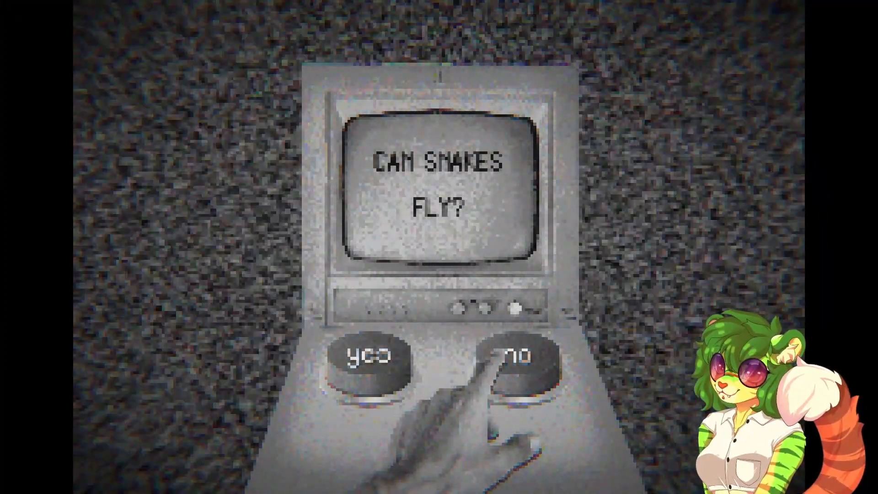
{"action": "left_click", "coordinate": [515, 355]}
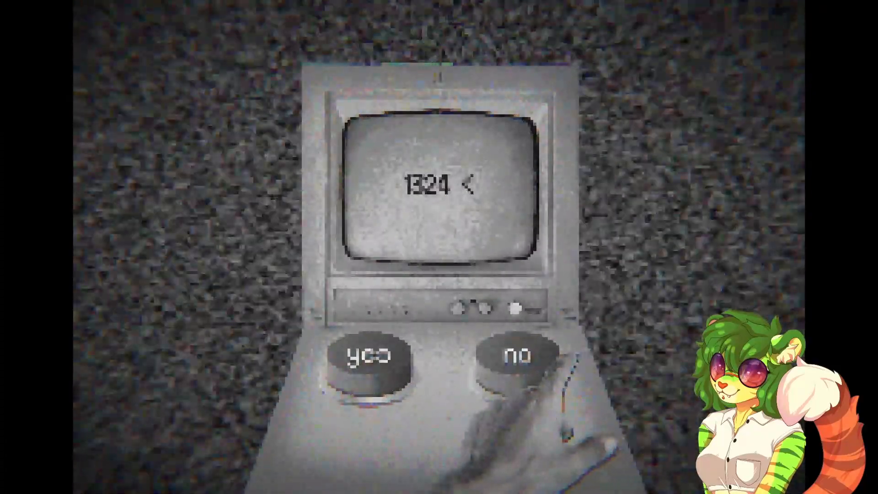
{"action": "left_click", "coordinate": [369, 355]}
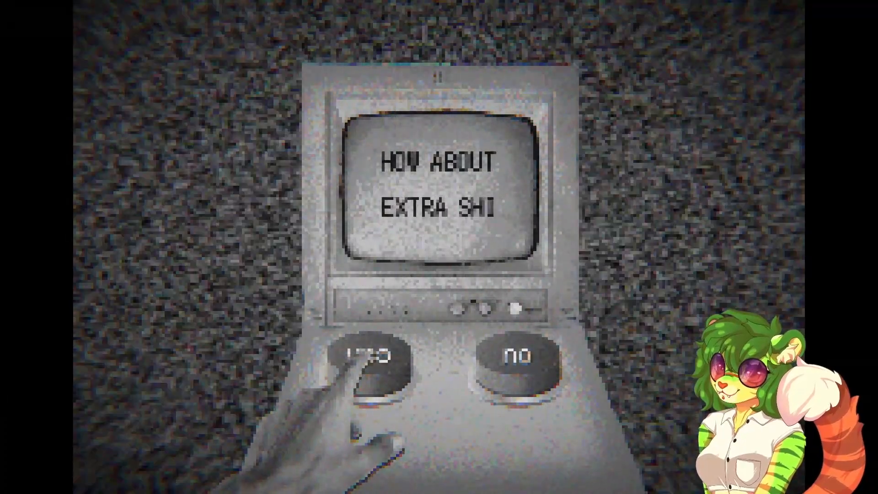
{"action": "left_click", "coordinate": [369, 356]}
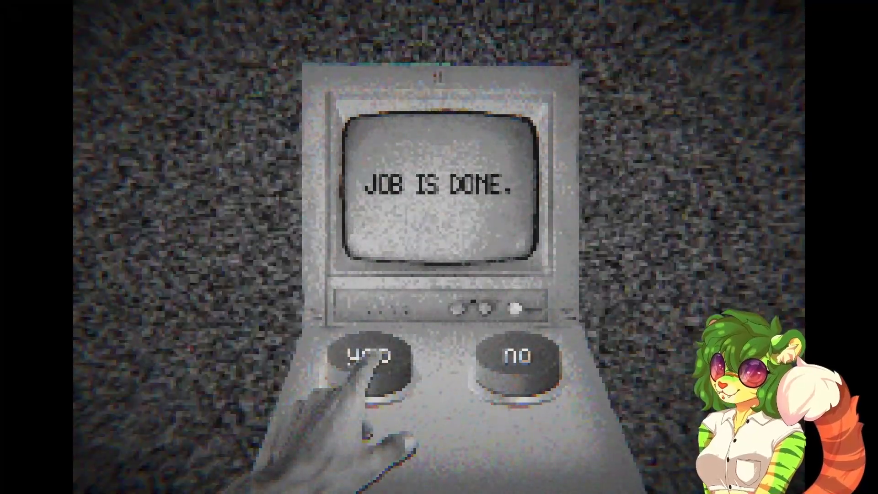
{"action": "left_click", "coordinate": [368, 354]}
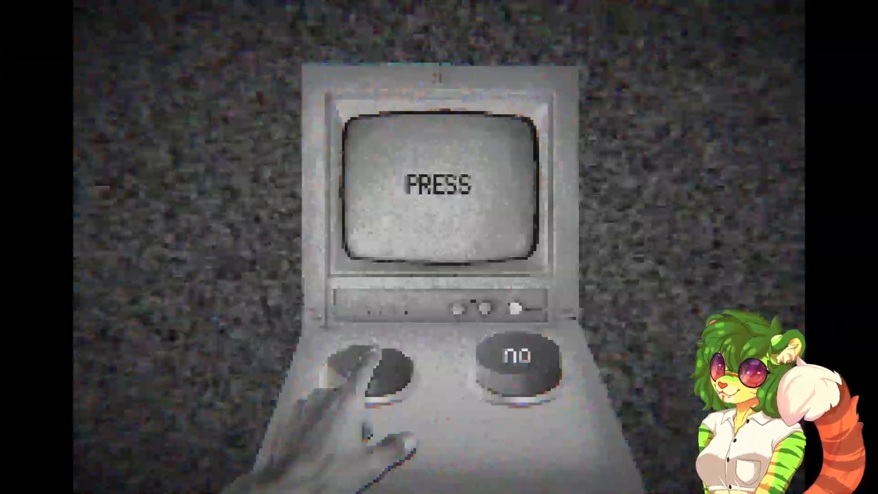
{"action": "left_click", "coordinate": [372, 357]}
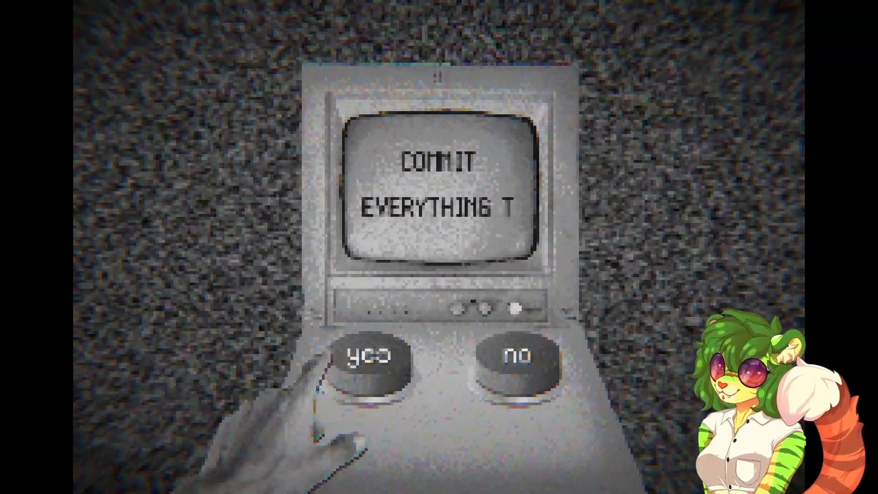
{"action": "left_click", "coordinate": [367, 355]}
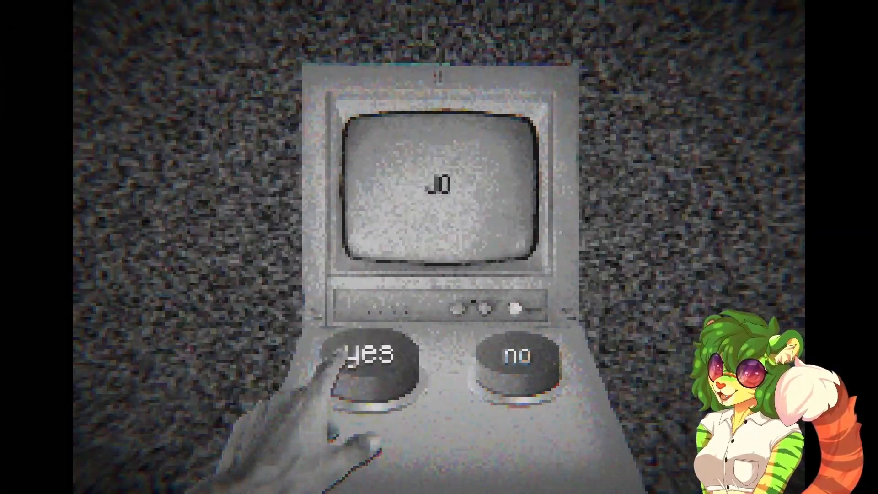
{"action": "left_click", "coordinate": [367, 356]}
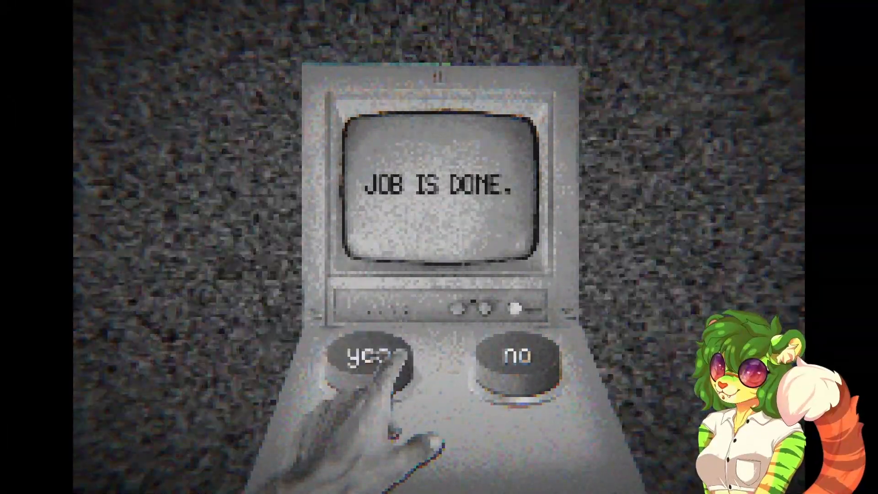
{"action": "left_click", "coordinate": [373, 354]}
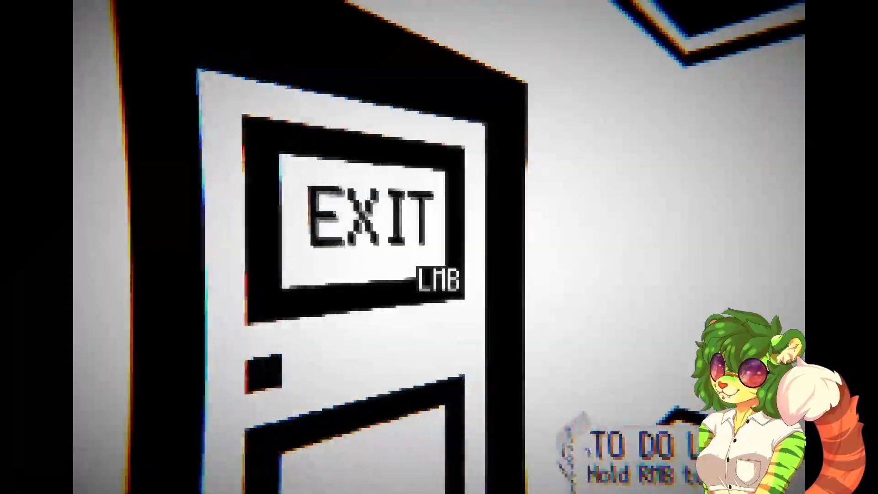
{"action": "left_click", "coordinate": [364, 218]}
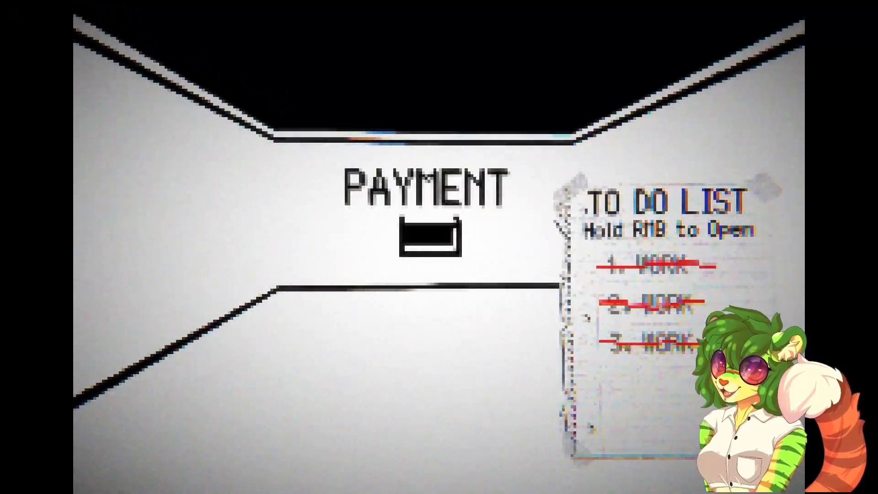